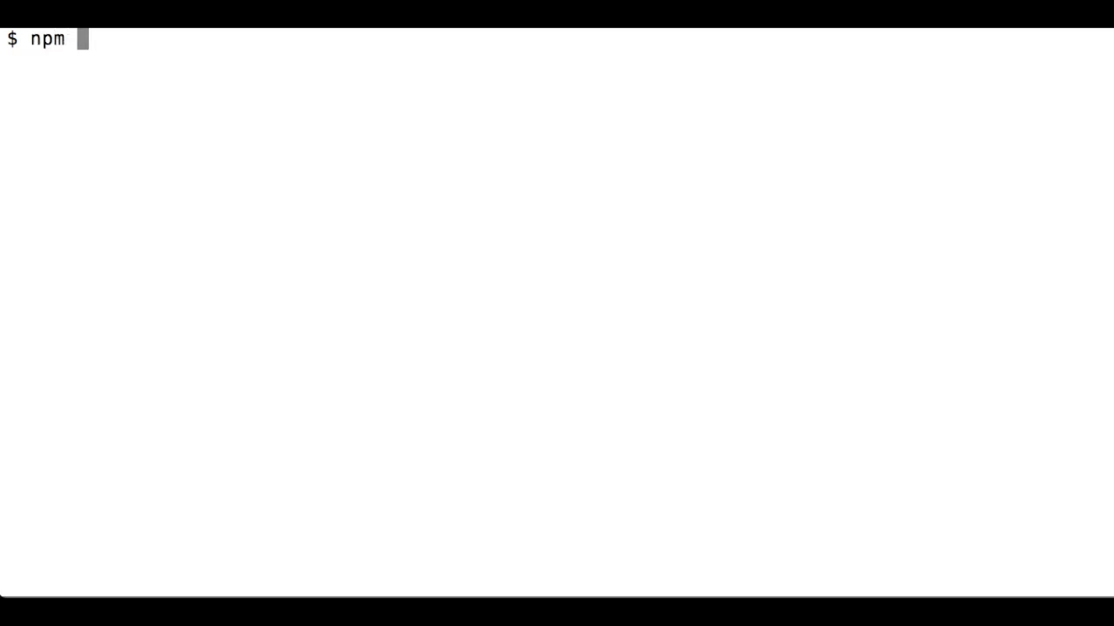
Initialize a default package.json with npm init and install the messagebird package.
key(Return)
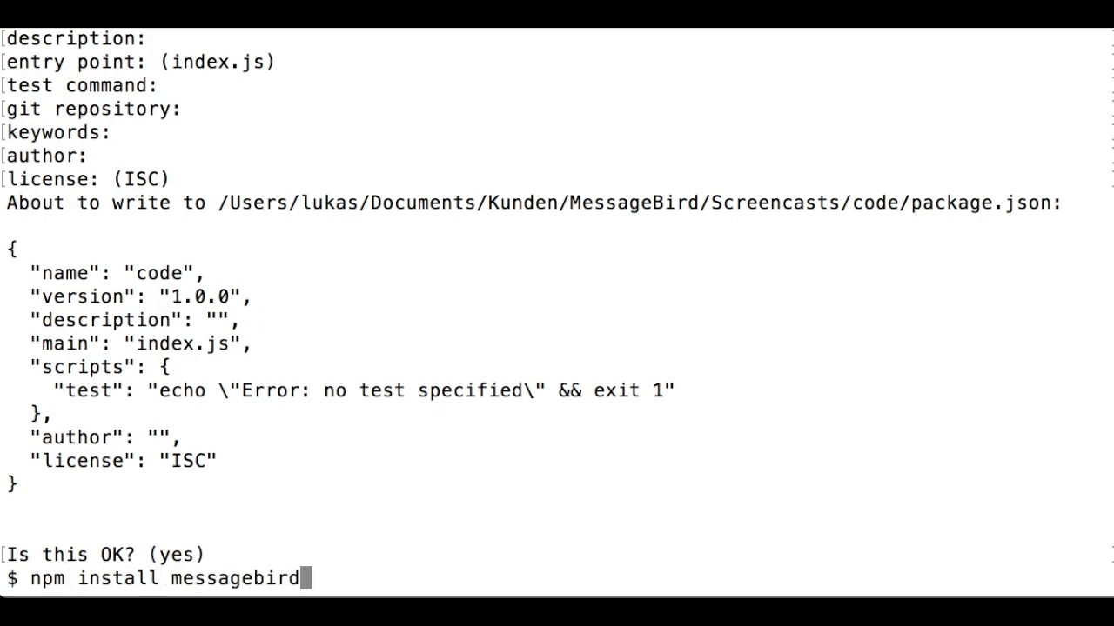
key(Return)
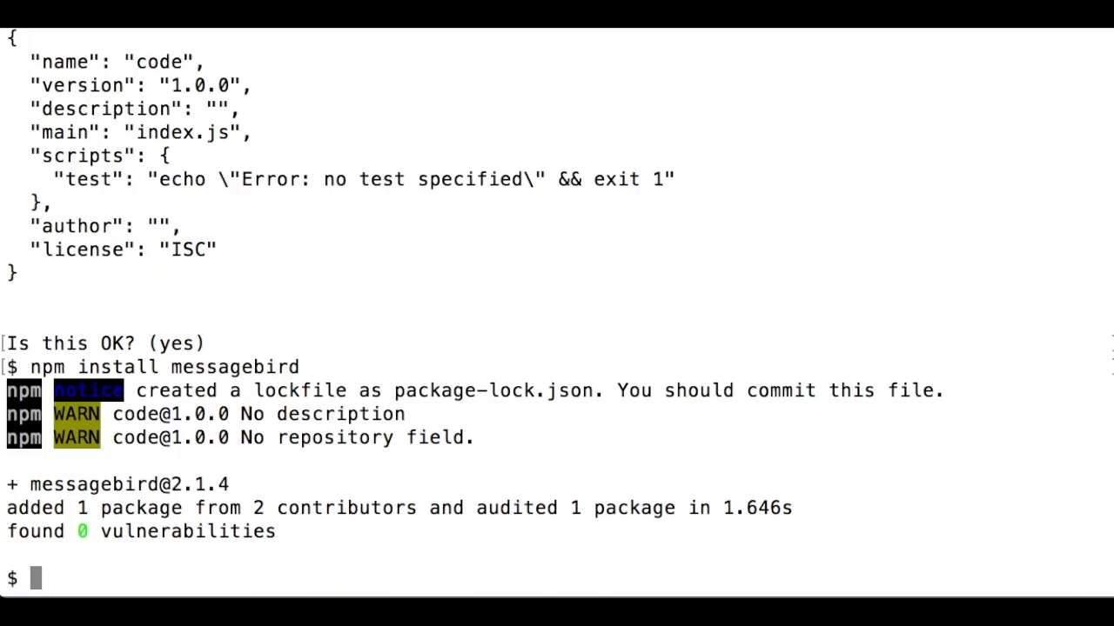
text(vim send_s)
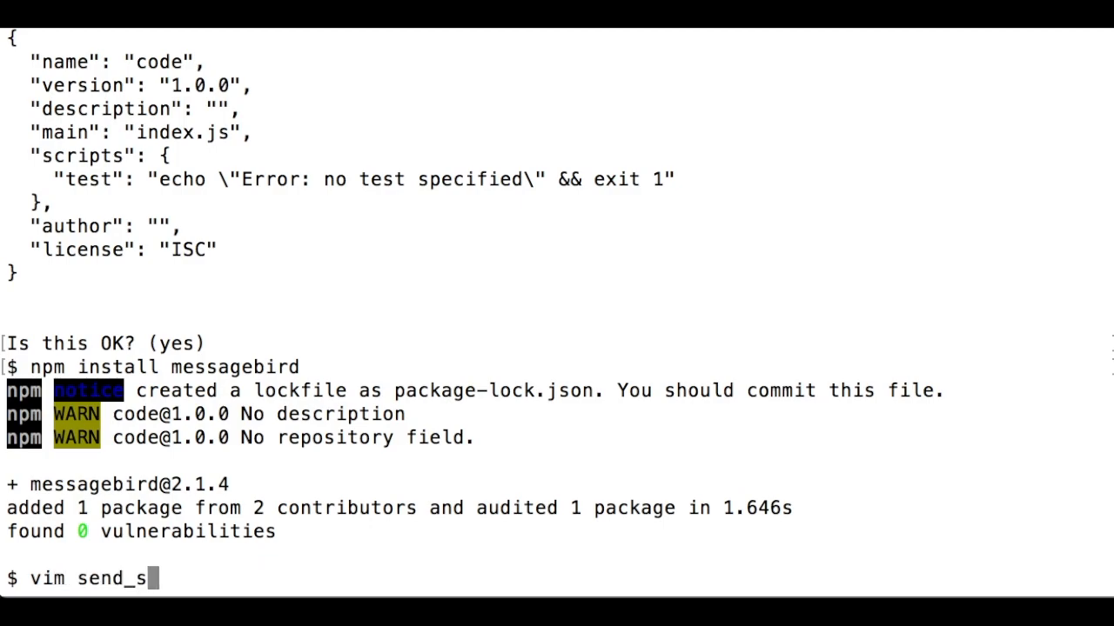
Open send_sms.js in vim and add var messagebird = require('messagebird')(process.env.MESSAGEBIRD_API_KEY);.
key(Return)
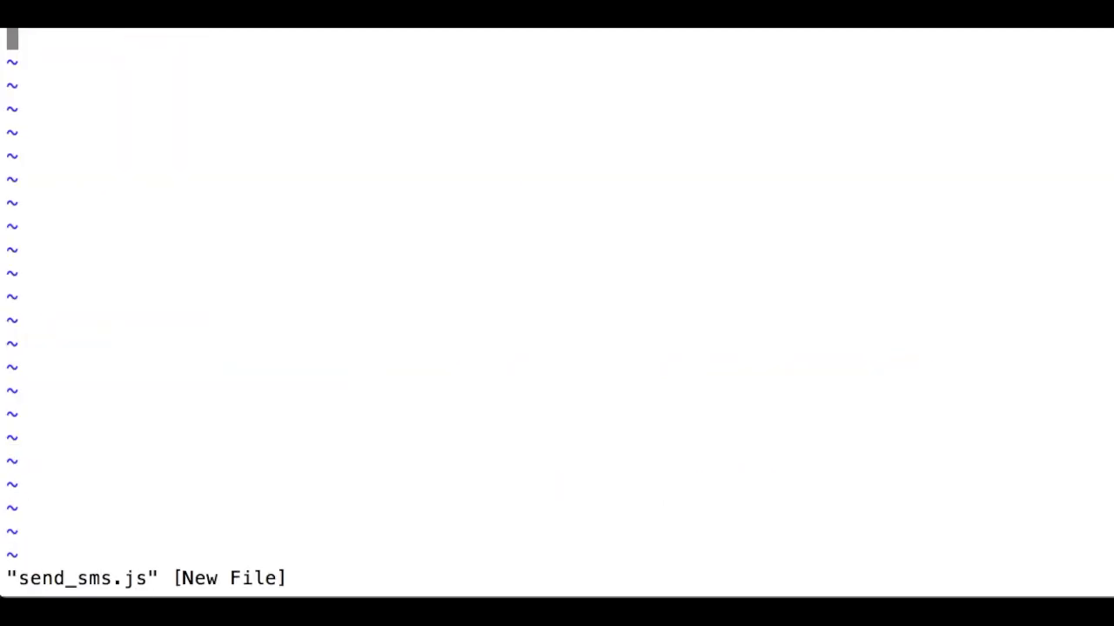
text(var messagebird =)
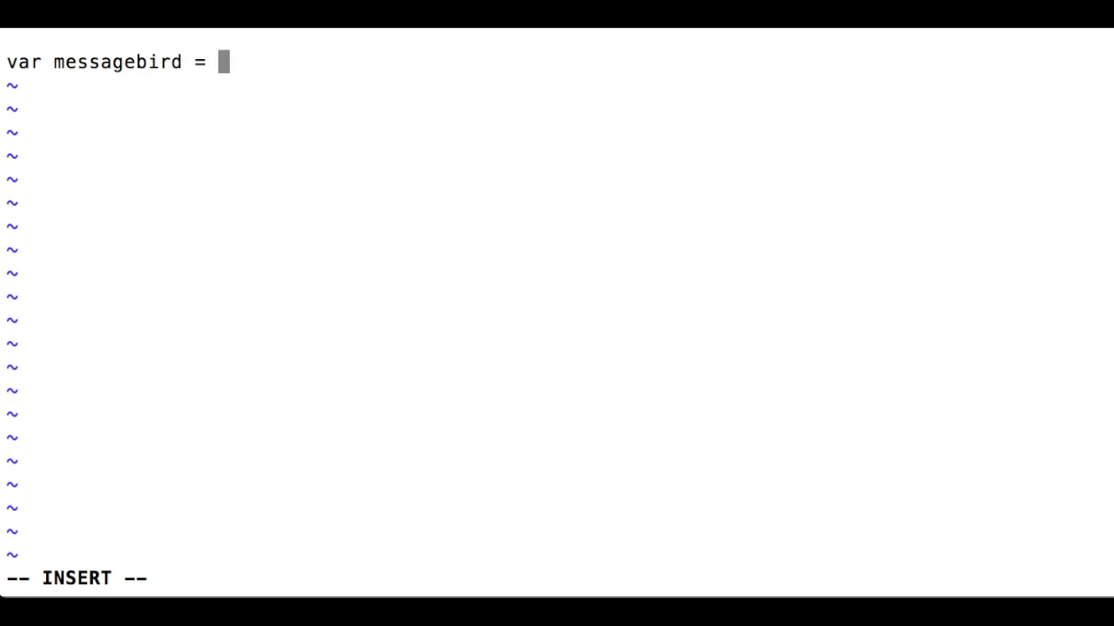
text(require('messagebird')
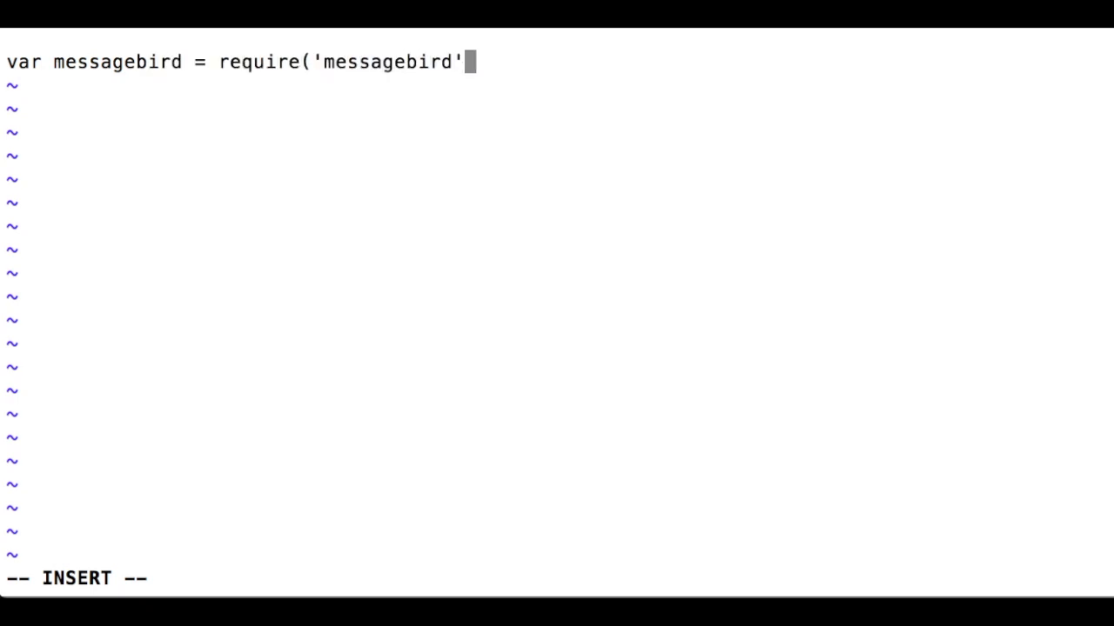
text()('YOUR-API-KEY')
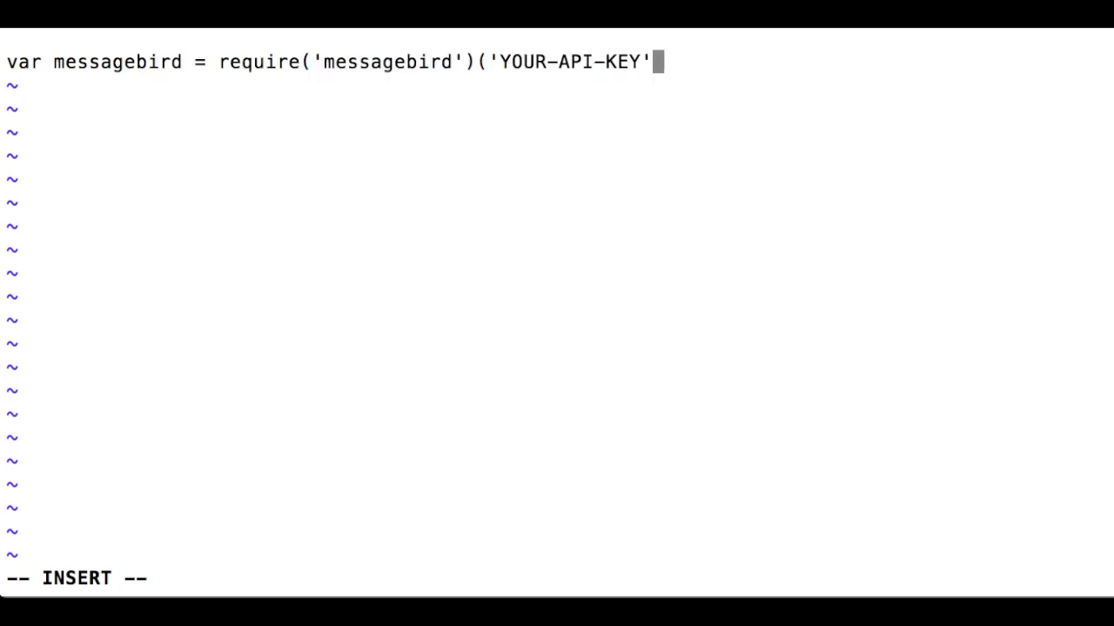
key(BackSpace)
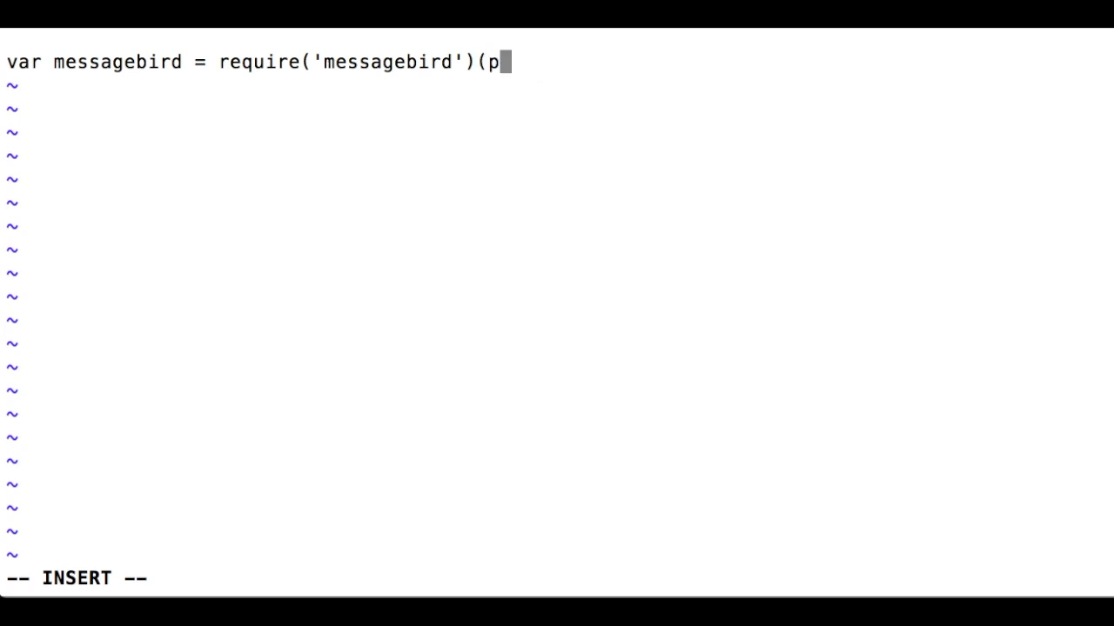
text(rocess.env.MESSA)
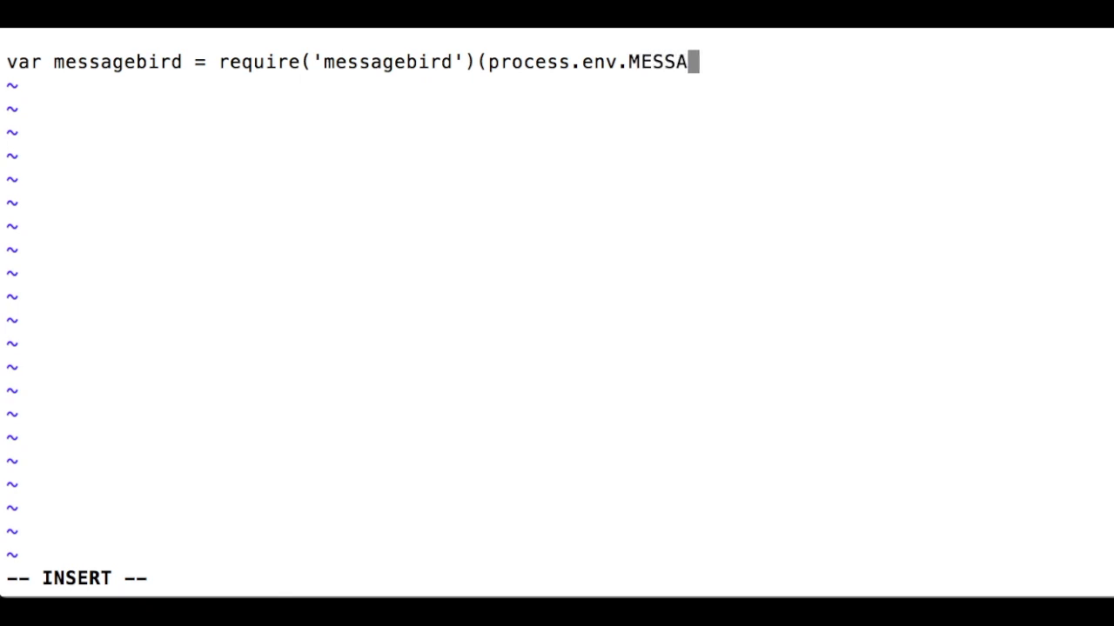
text(GEBIRD_API_KEY)
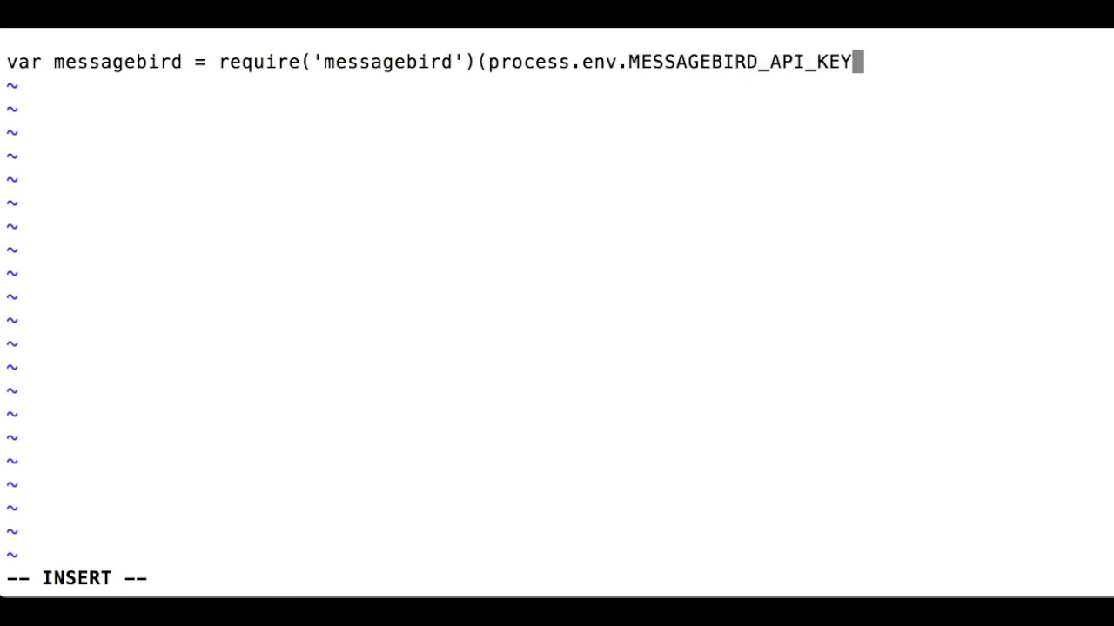
text();)
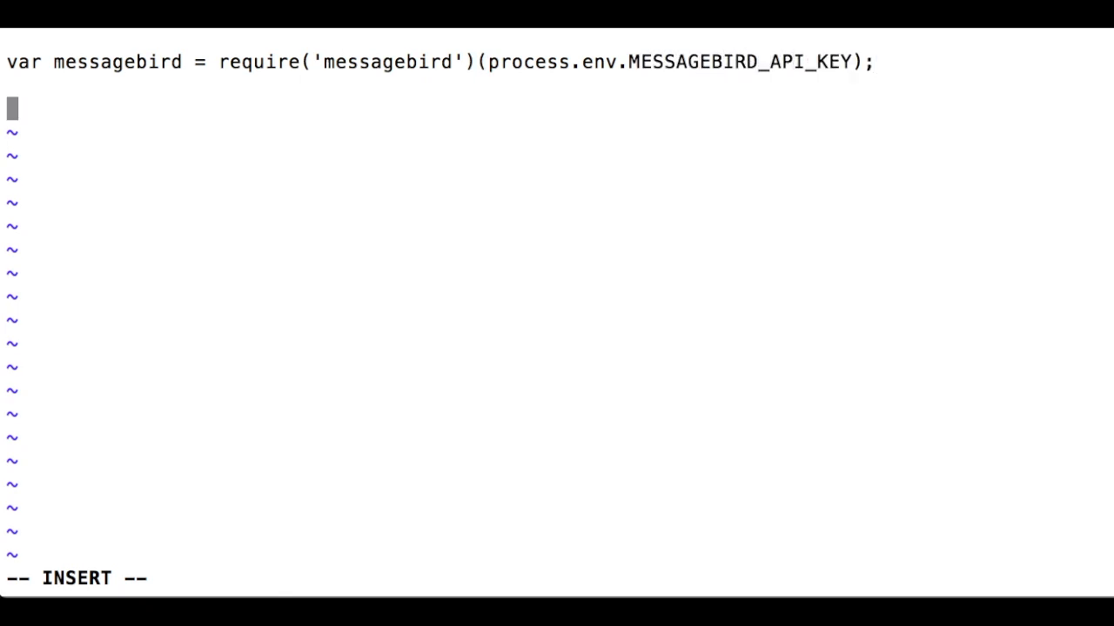
Start a messagebird.messages.create({ call with originator 'SDKDemo'.
text(messagebird.messages.cr)
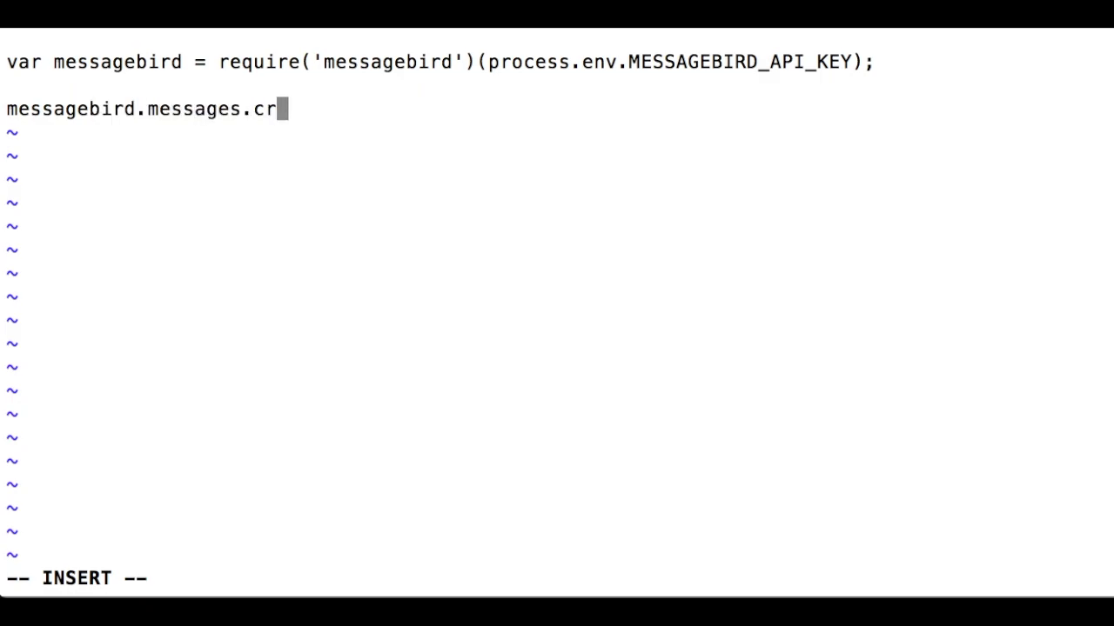
text(eate()
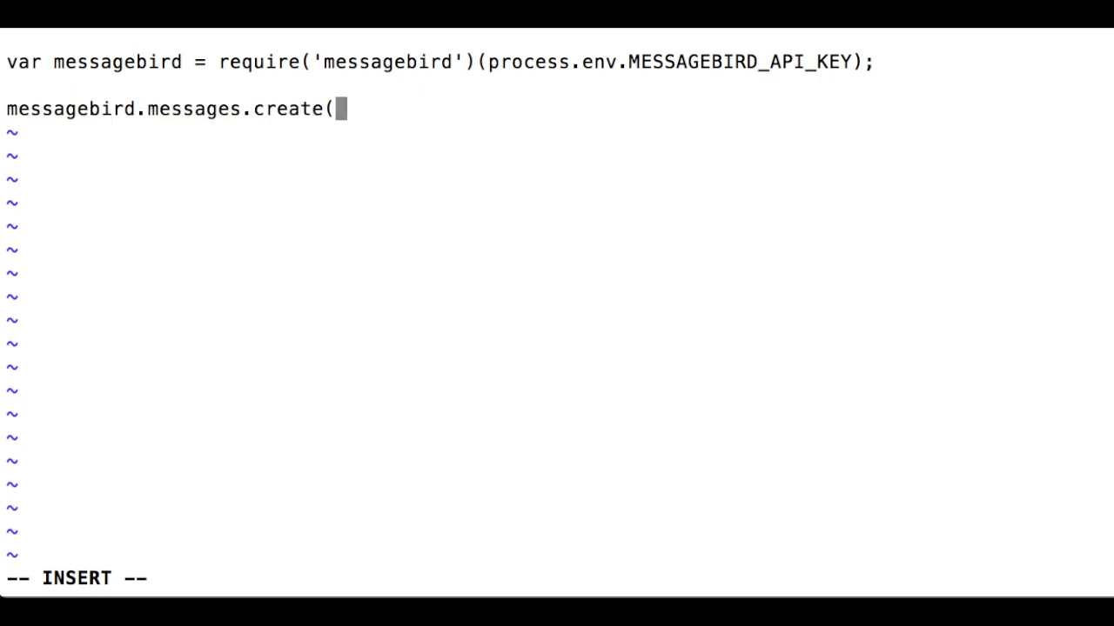
text({)
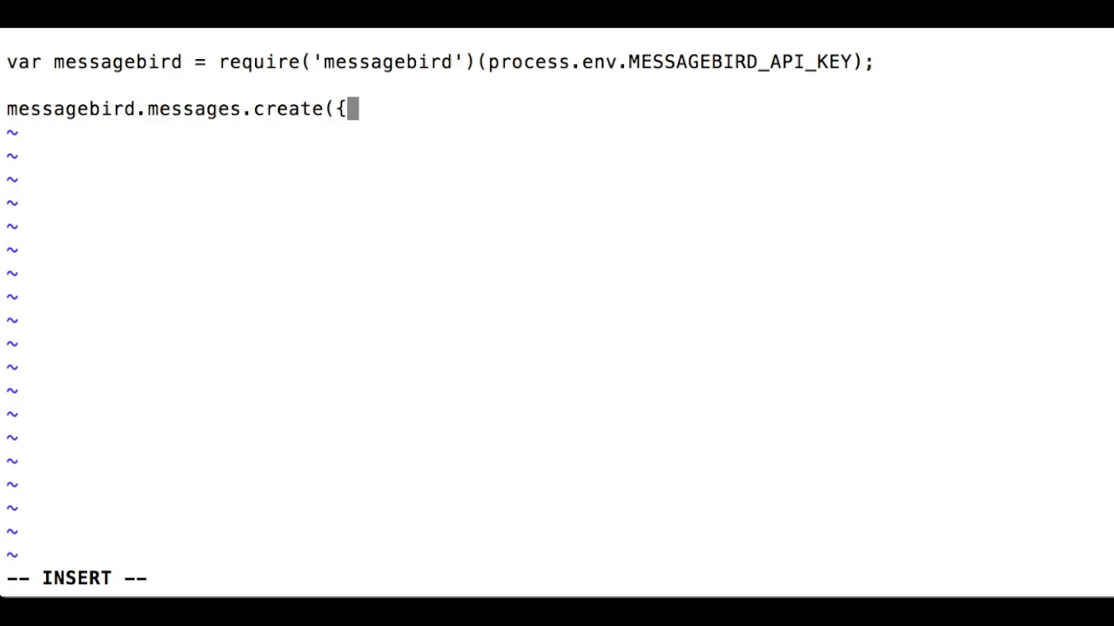
key(Return)
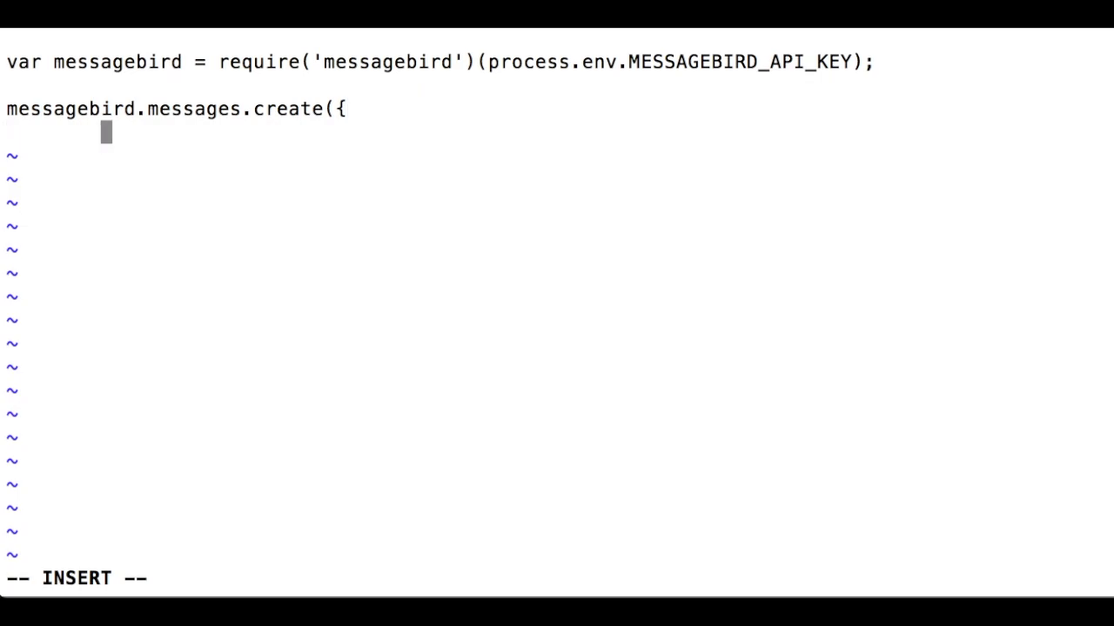
text(origina)
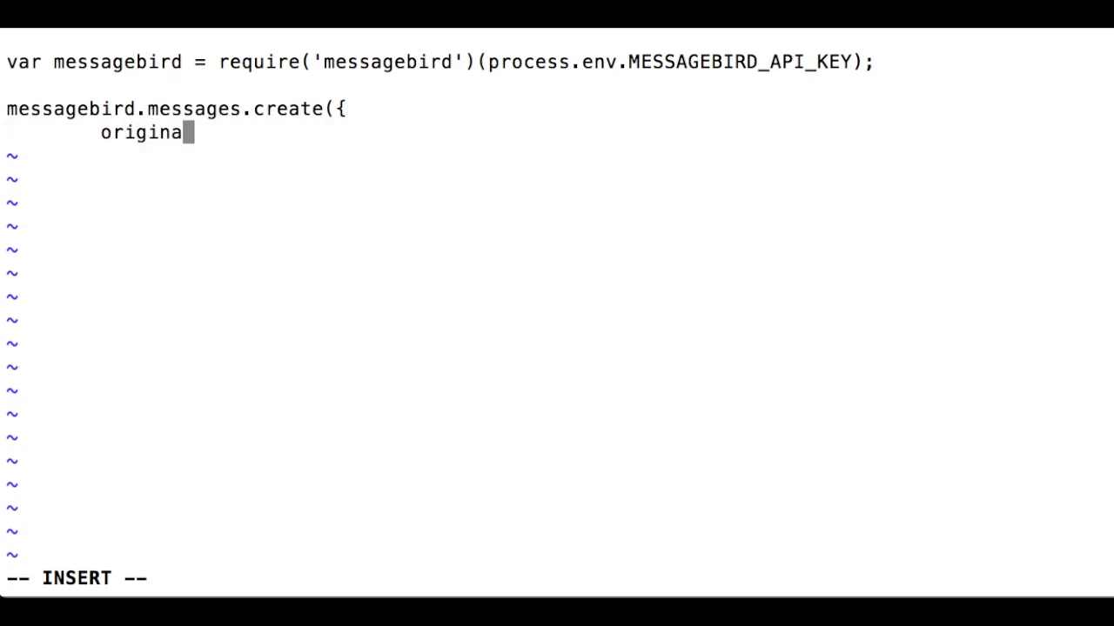
text(tor : 'SDKD)
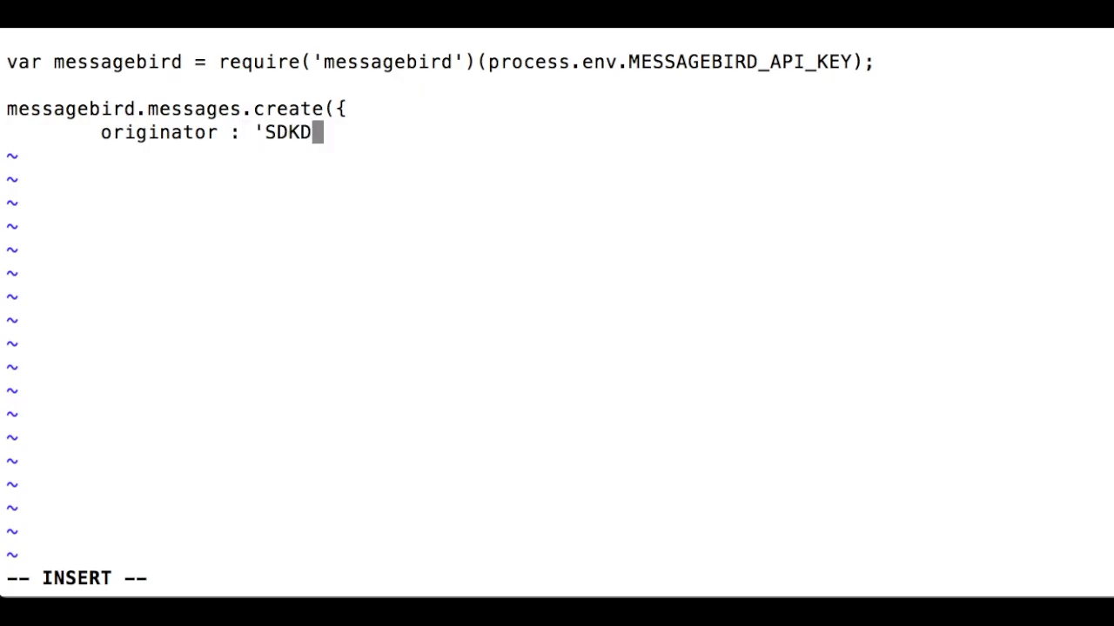
text(emo')
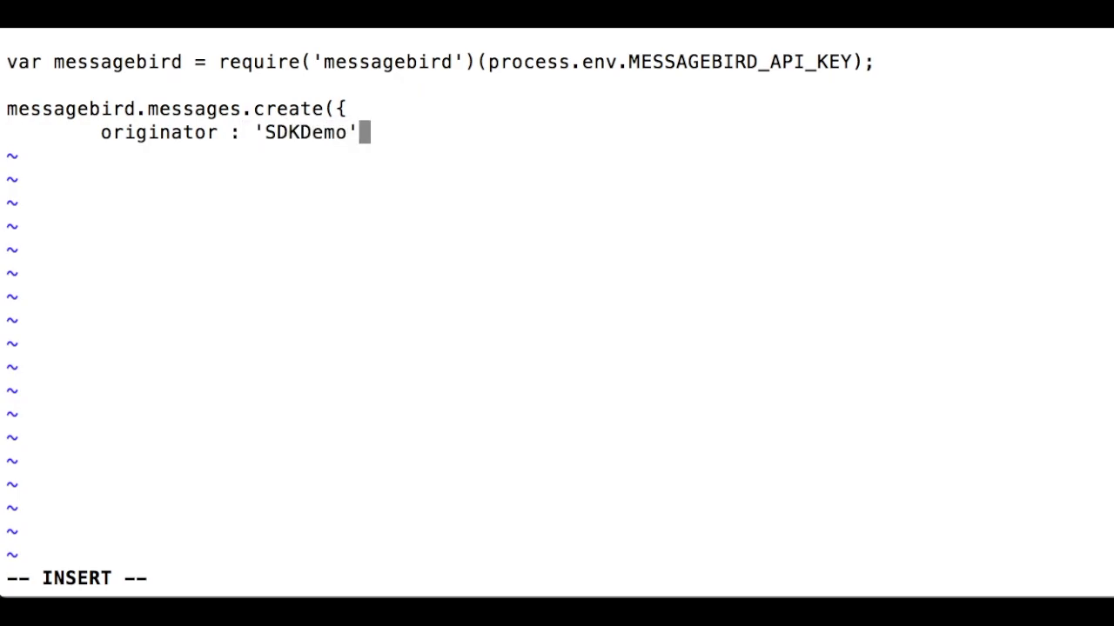
text(,)
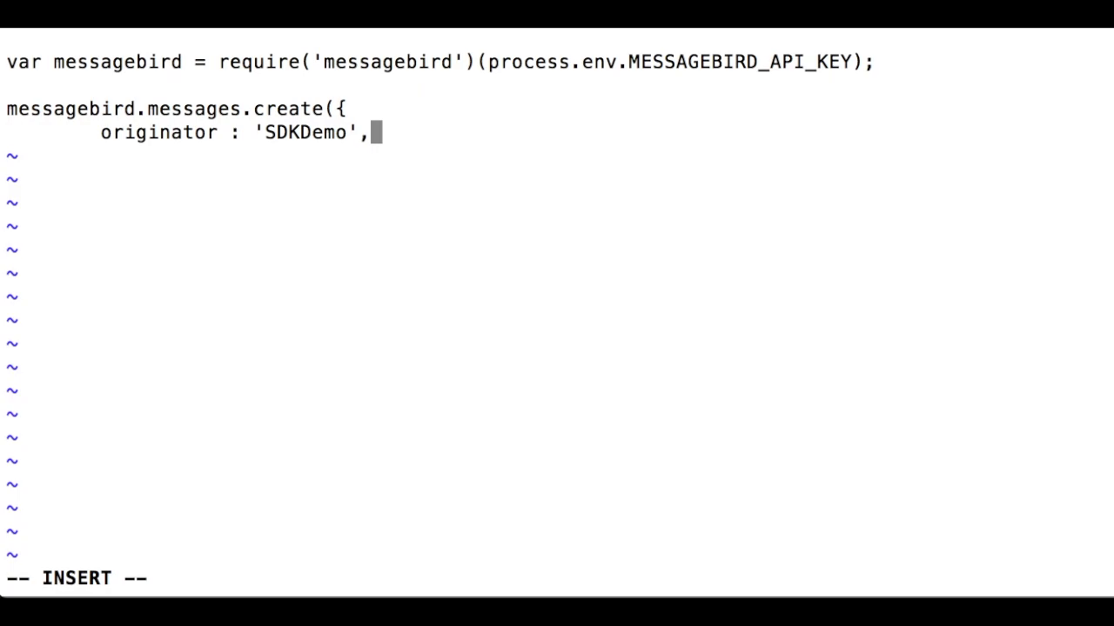
Add a recipients array with a 31970 number and body 'Hello World, I am a text message'.
key(Return)
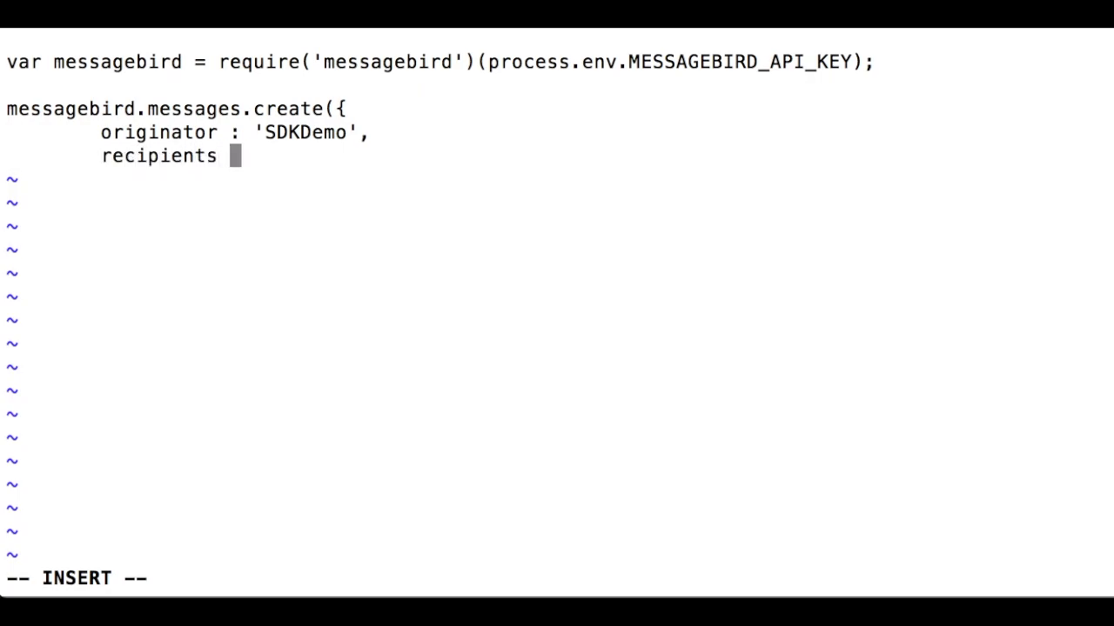
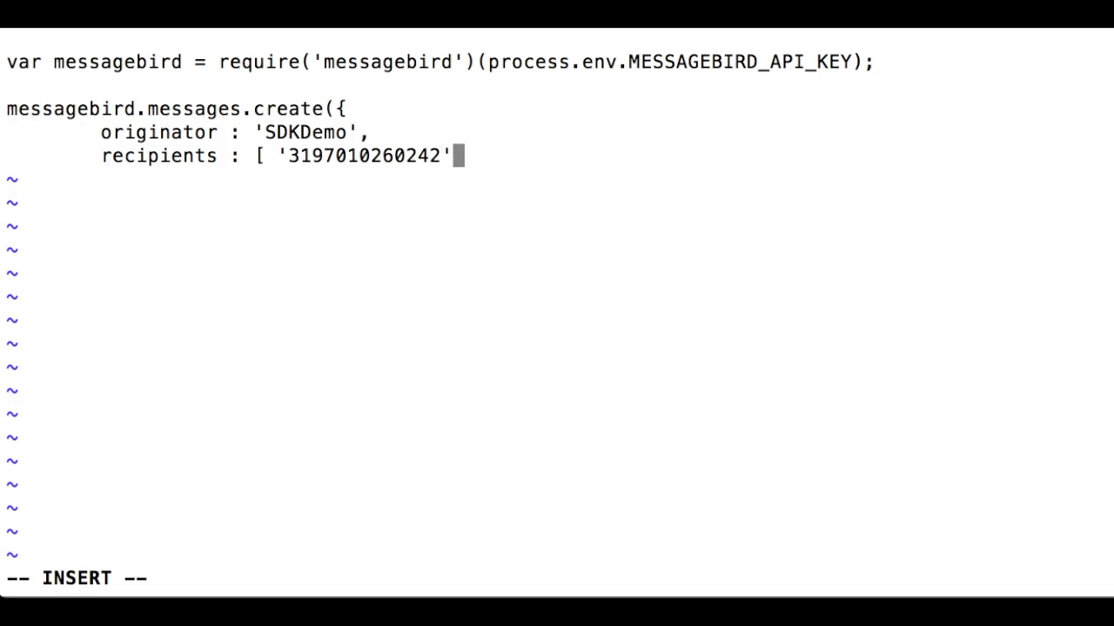
text(],)
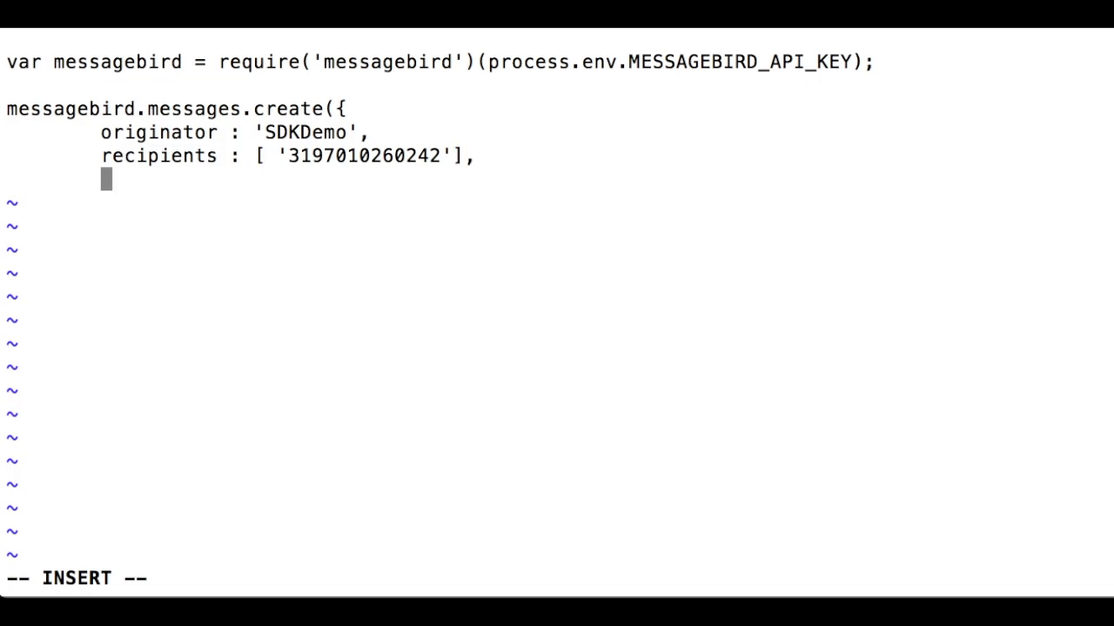
text(body)
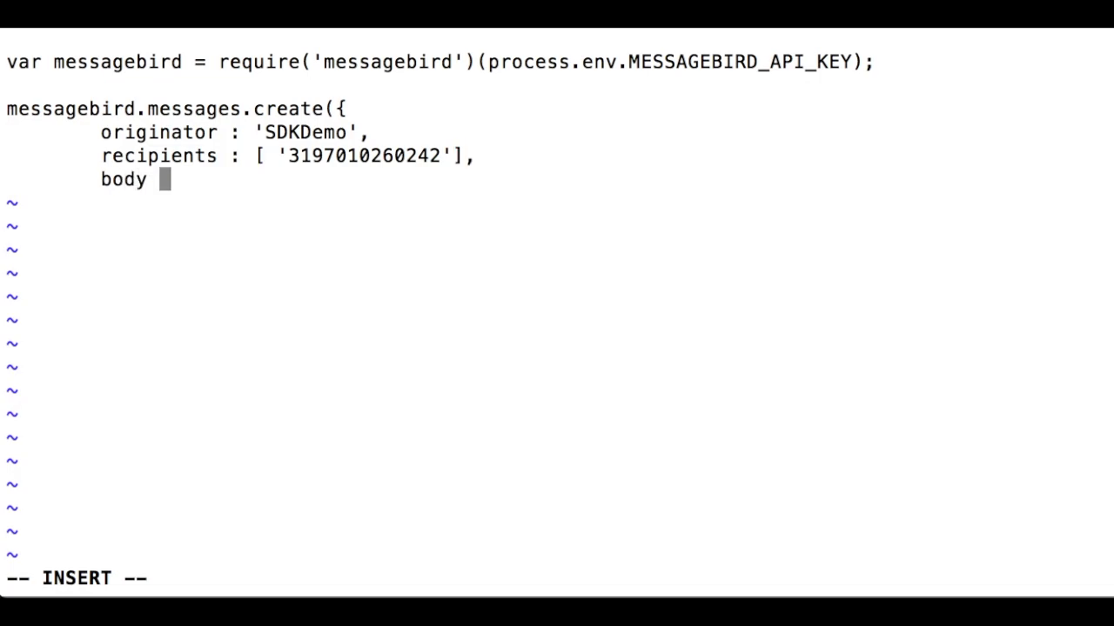
text(: 'Hello World, I am a text message')
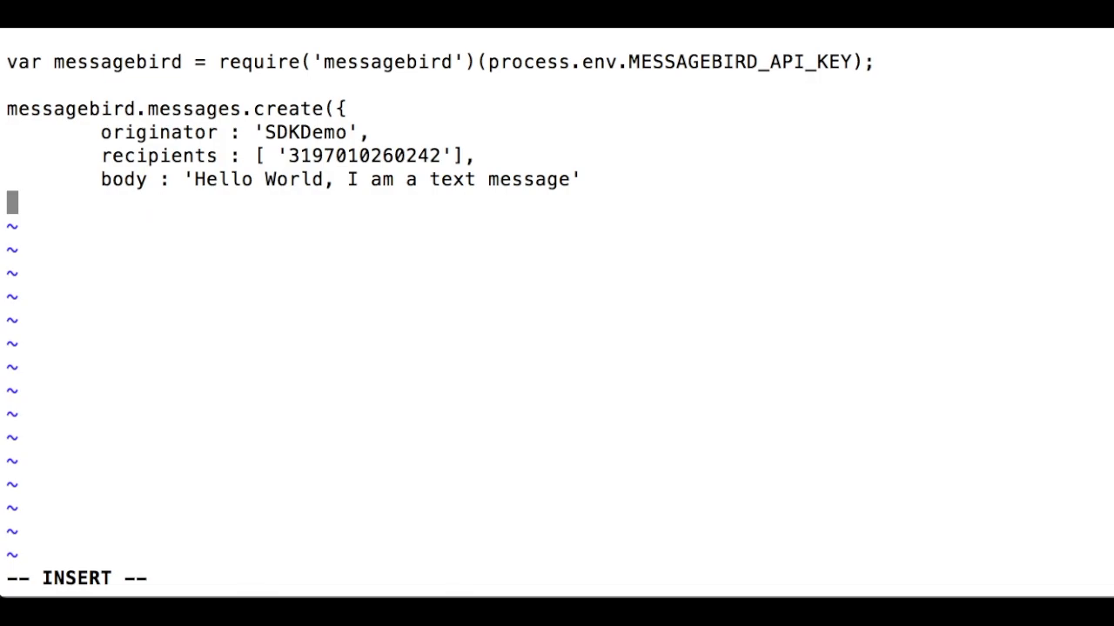
Close the call with a function(err, response) callback logging 'ERROR:' with err, else SUCCESS.
text(}, fun)
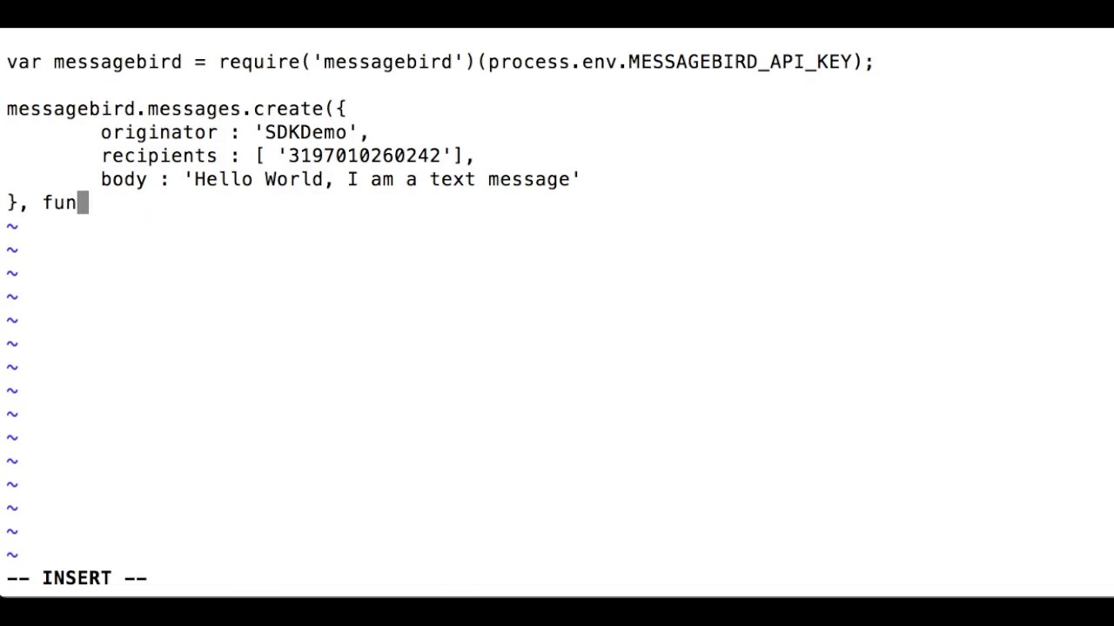
text(ction()
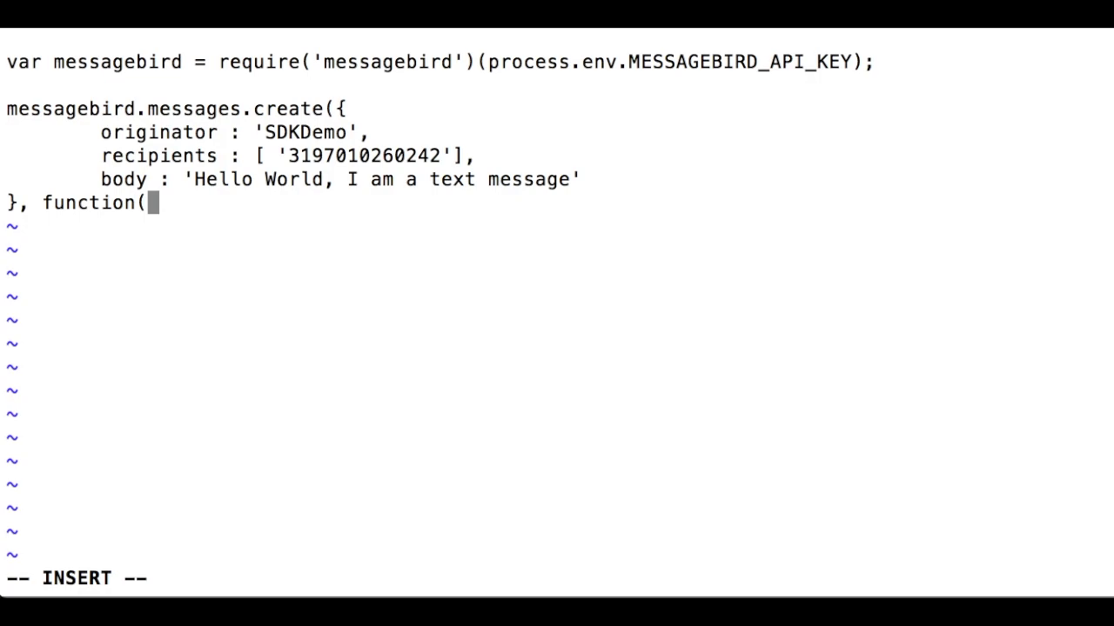
text(err)
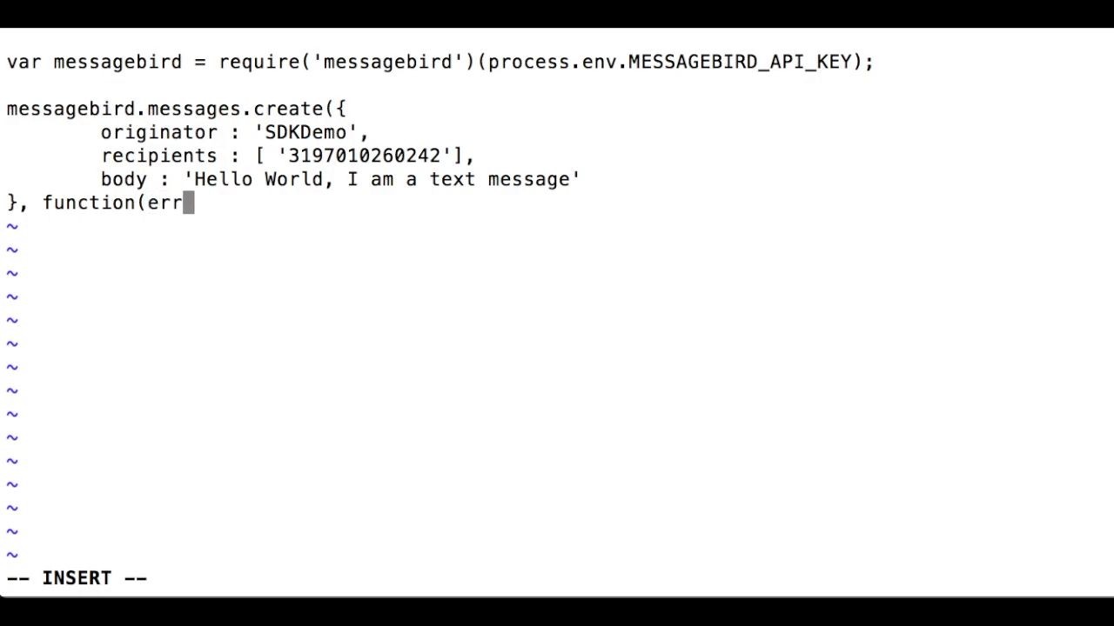
text(, response) {)
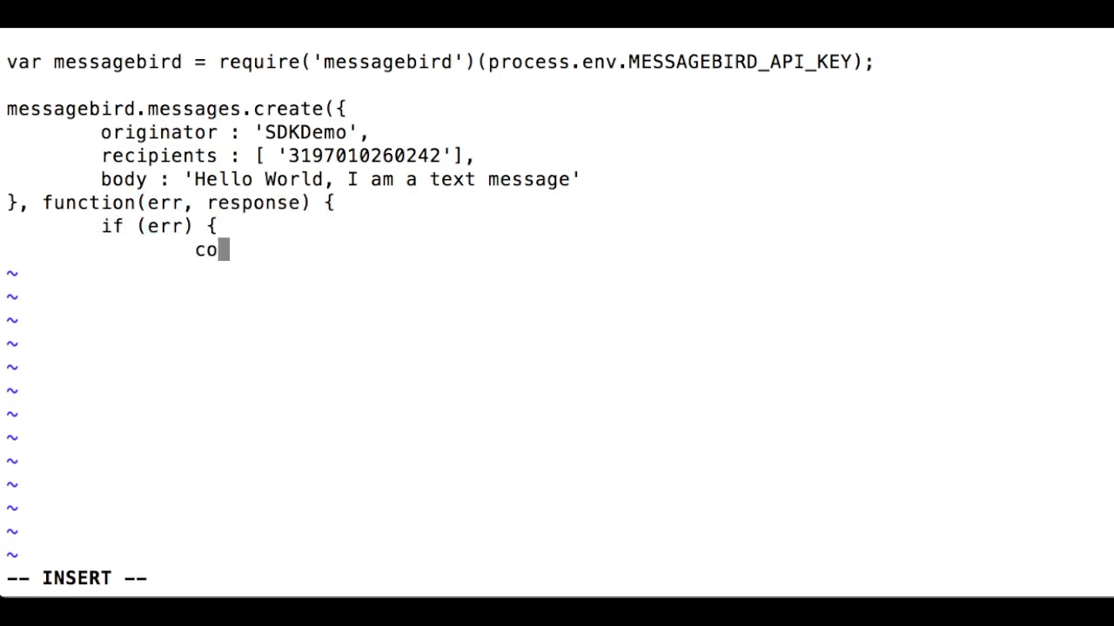
text(nsole.log('ERROR:');)
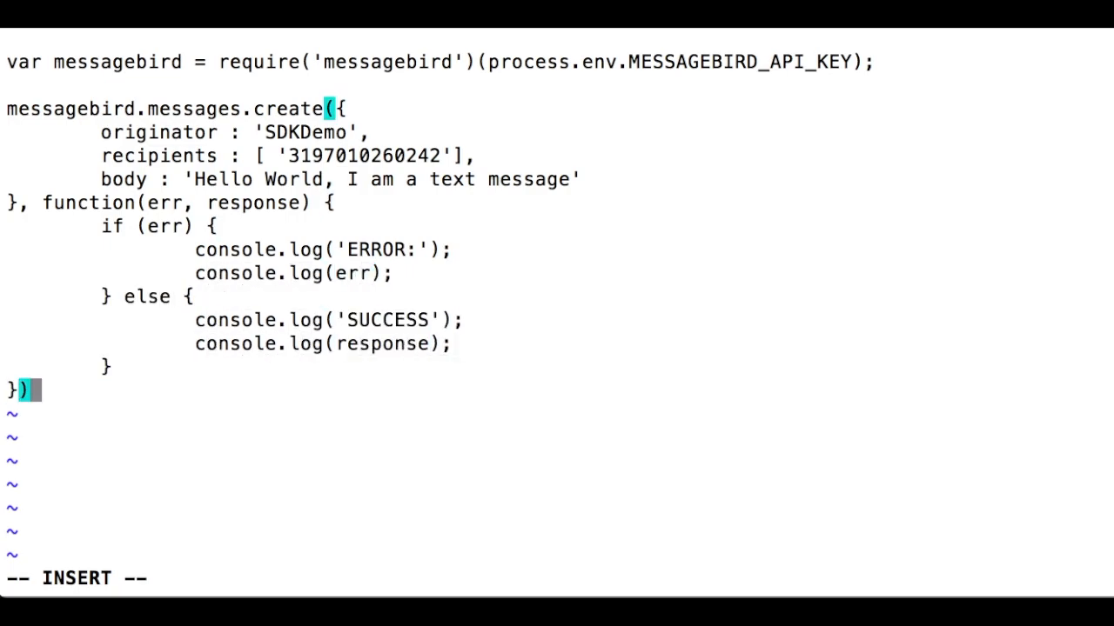
text(;)
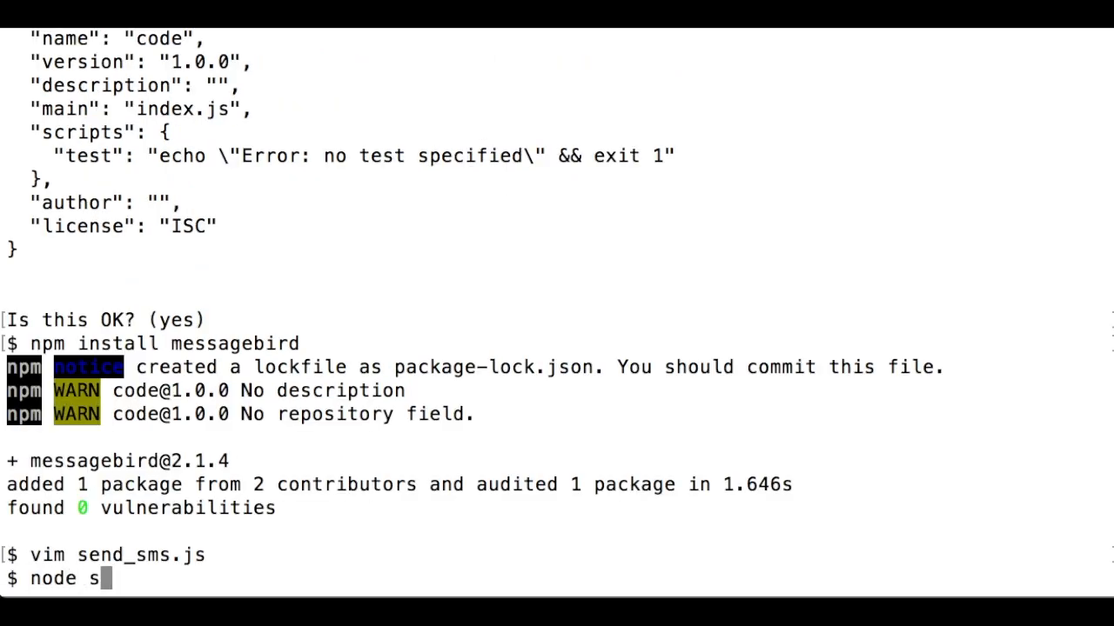
Run the script with node send_sms.js.
text(end_sms.js)
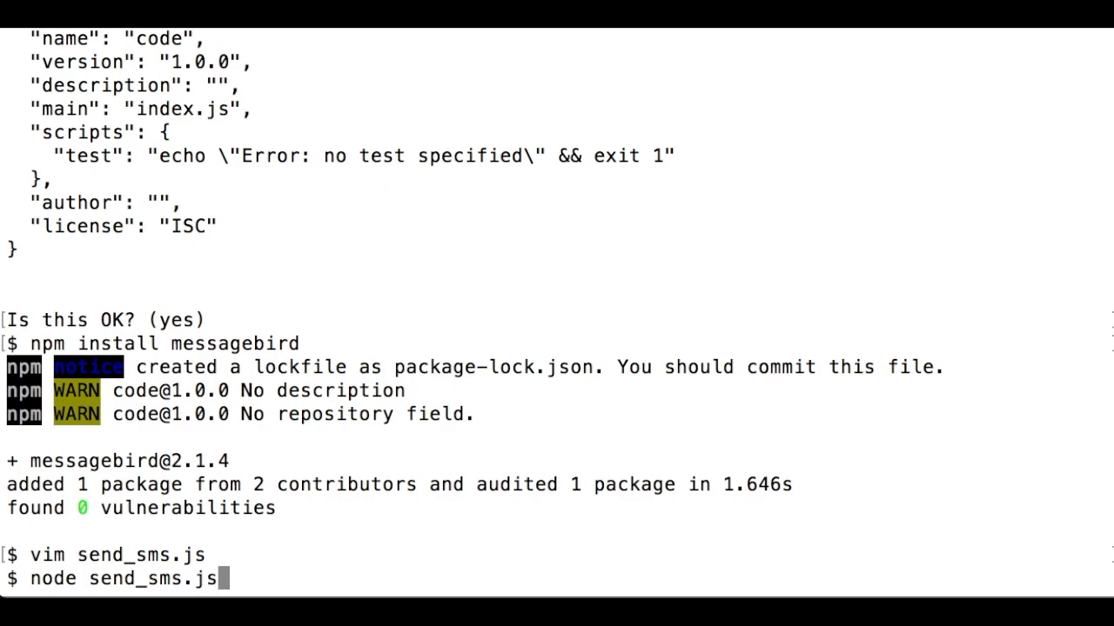
key(Return)
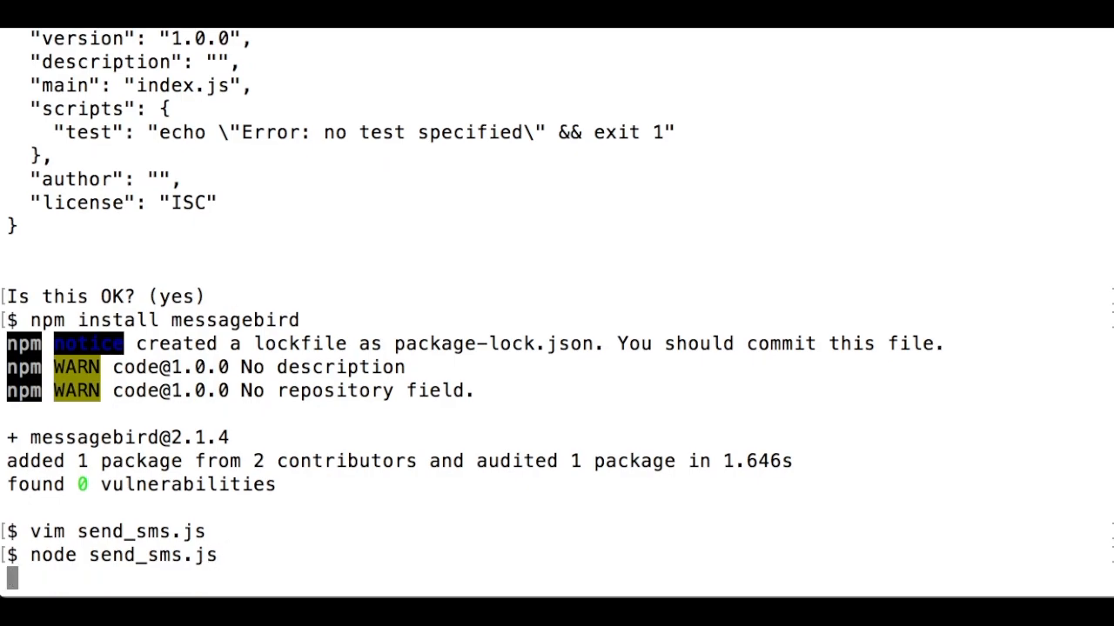